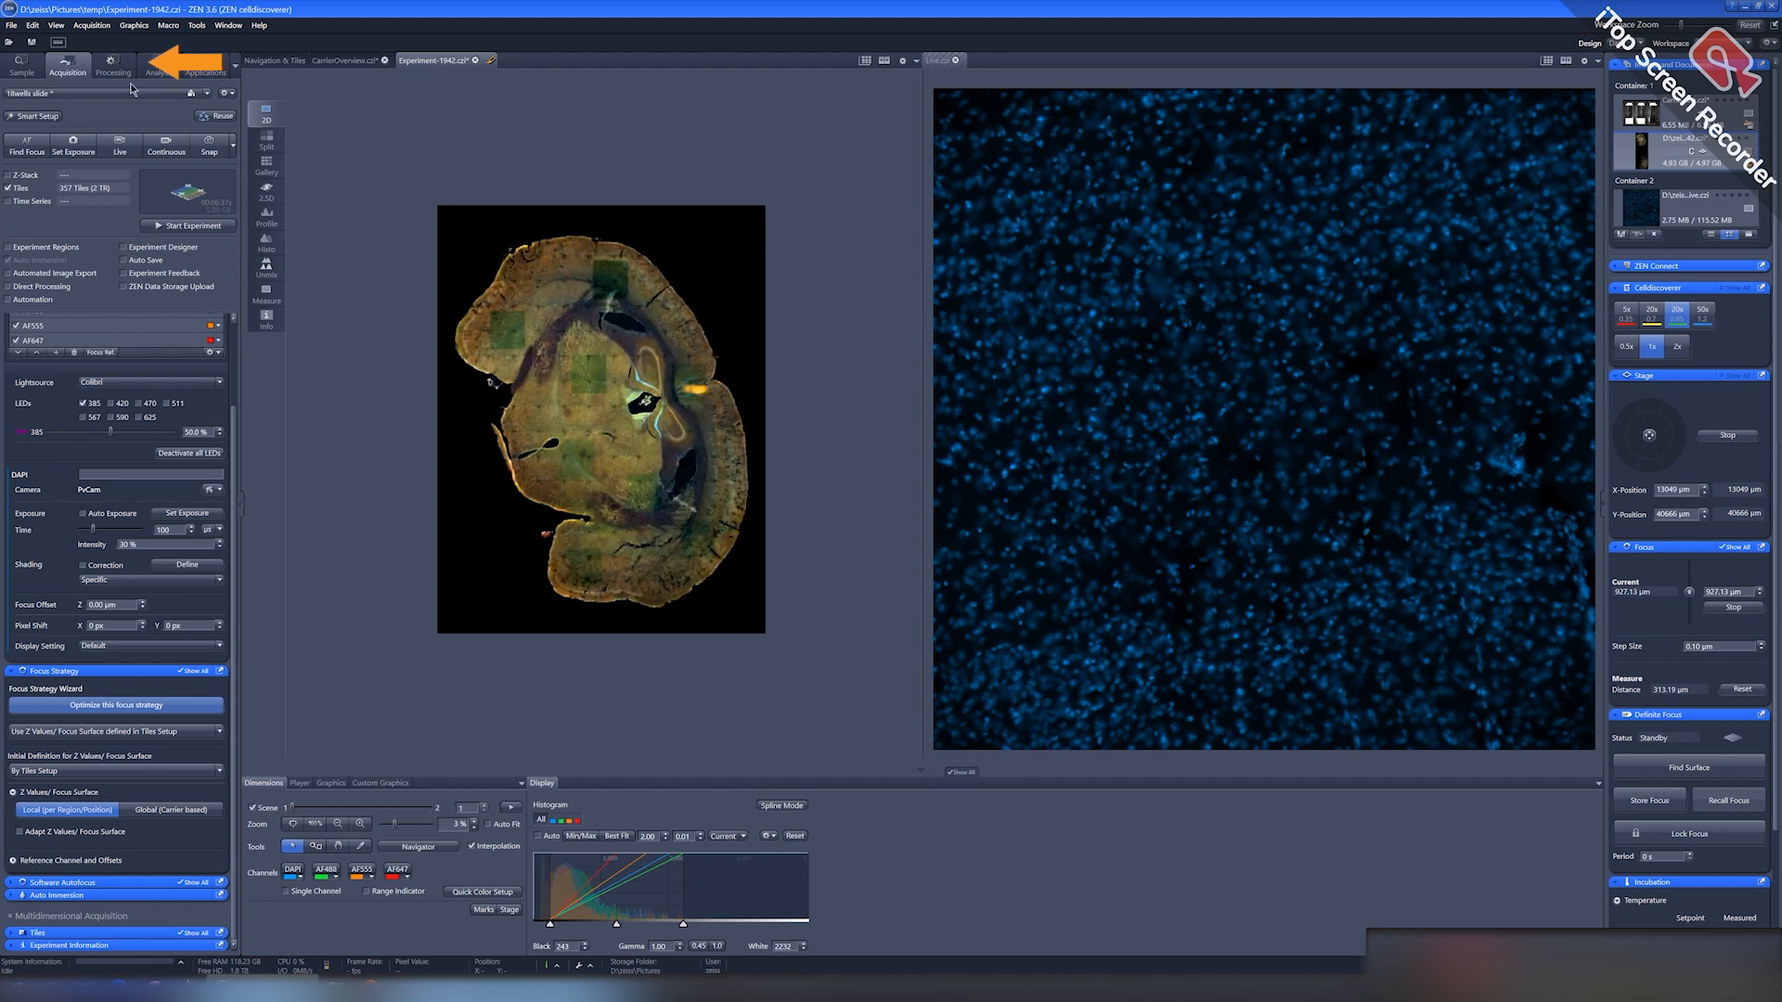
# Step: Choose Stitching under Processing for the Experiment-1942.czi tile image
pyautogui.click(112, 65)
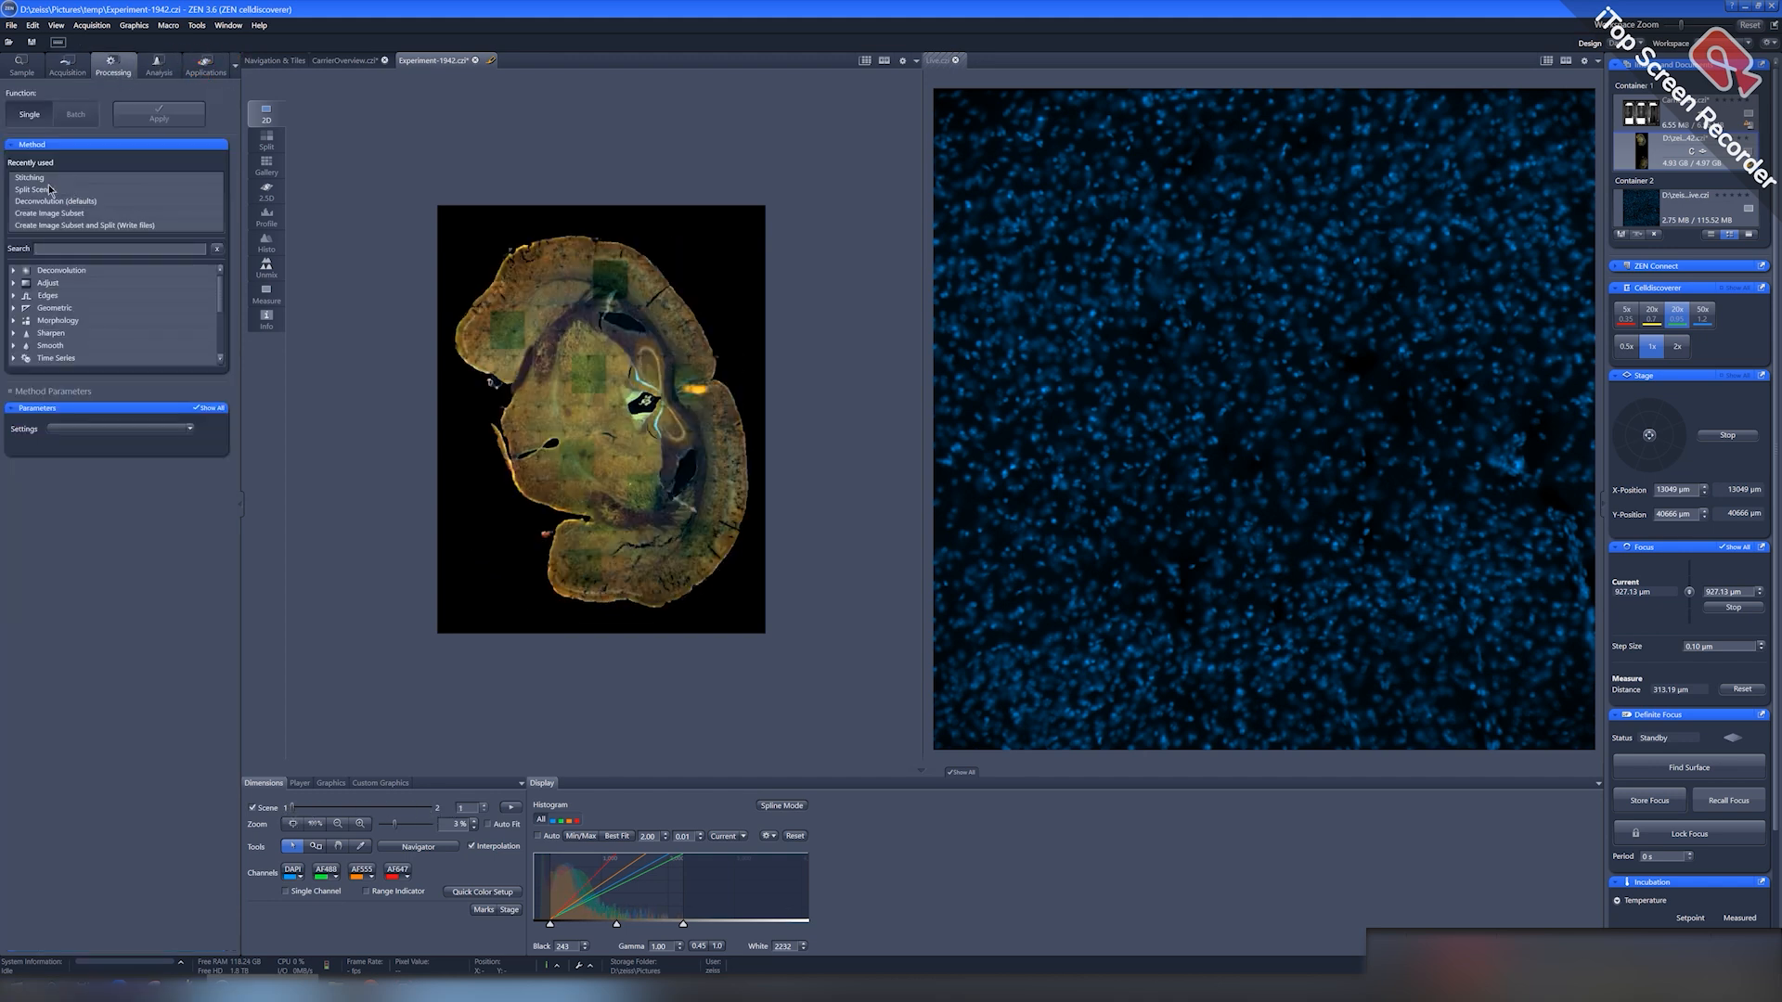
pyautogui.click(31, 177)
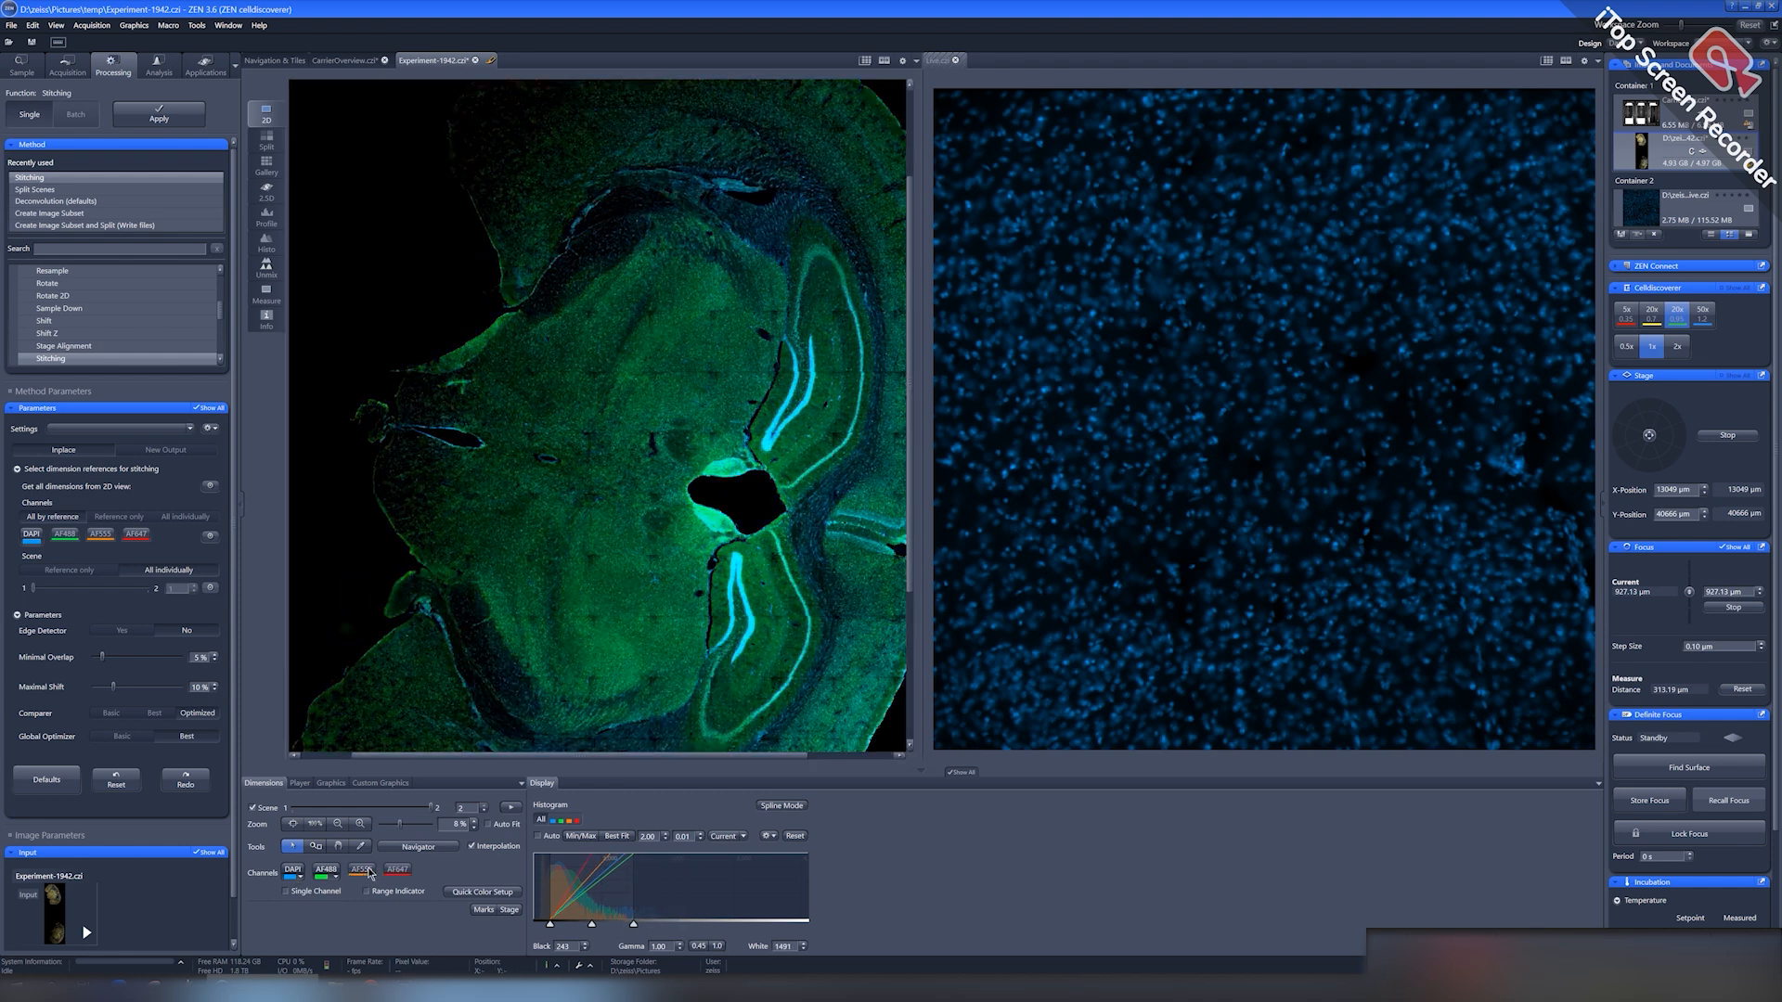
# Step: Check the tile seams in the viewer and run Stitching on Experiment-1942.czi
pyautogui.click(292, 870)
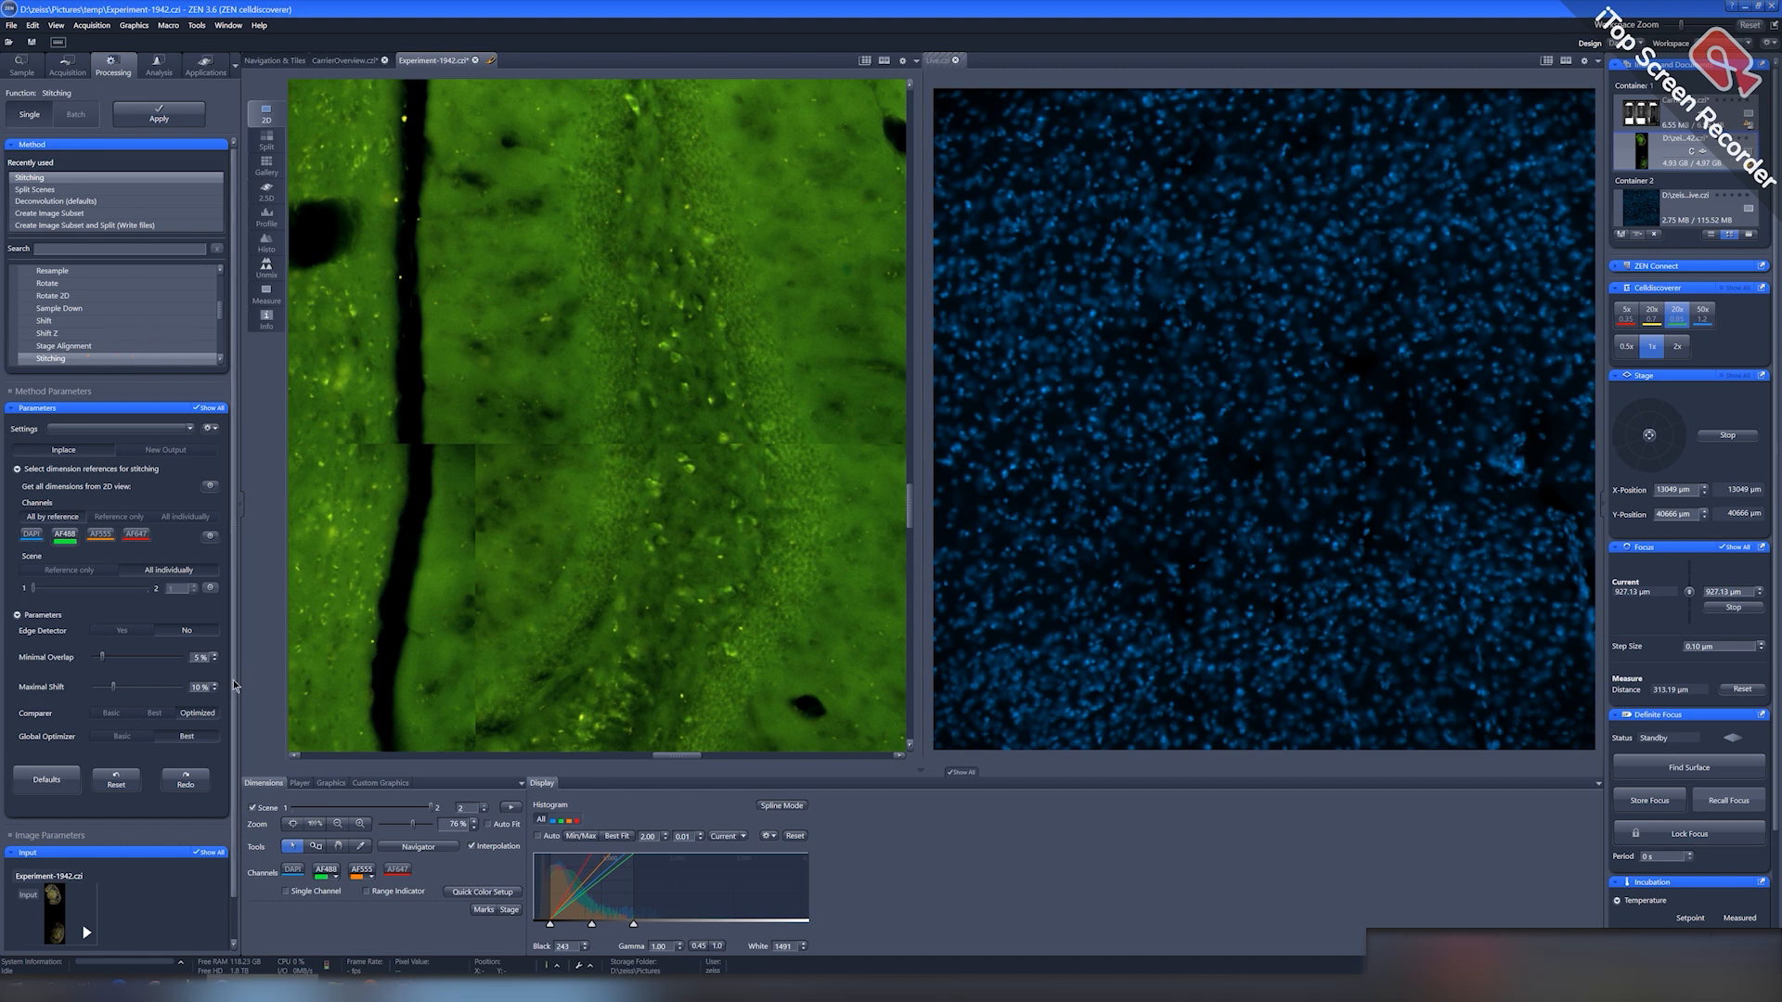
pyautogui.click(158, 111)
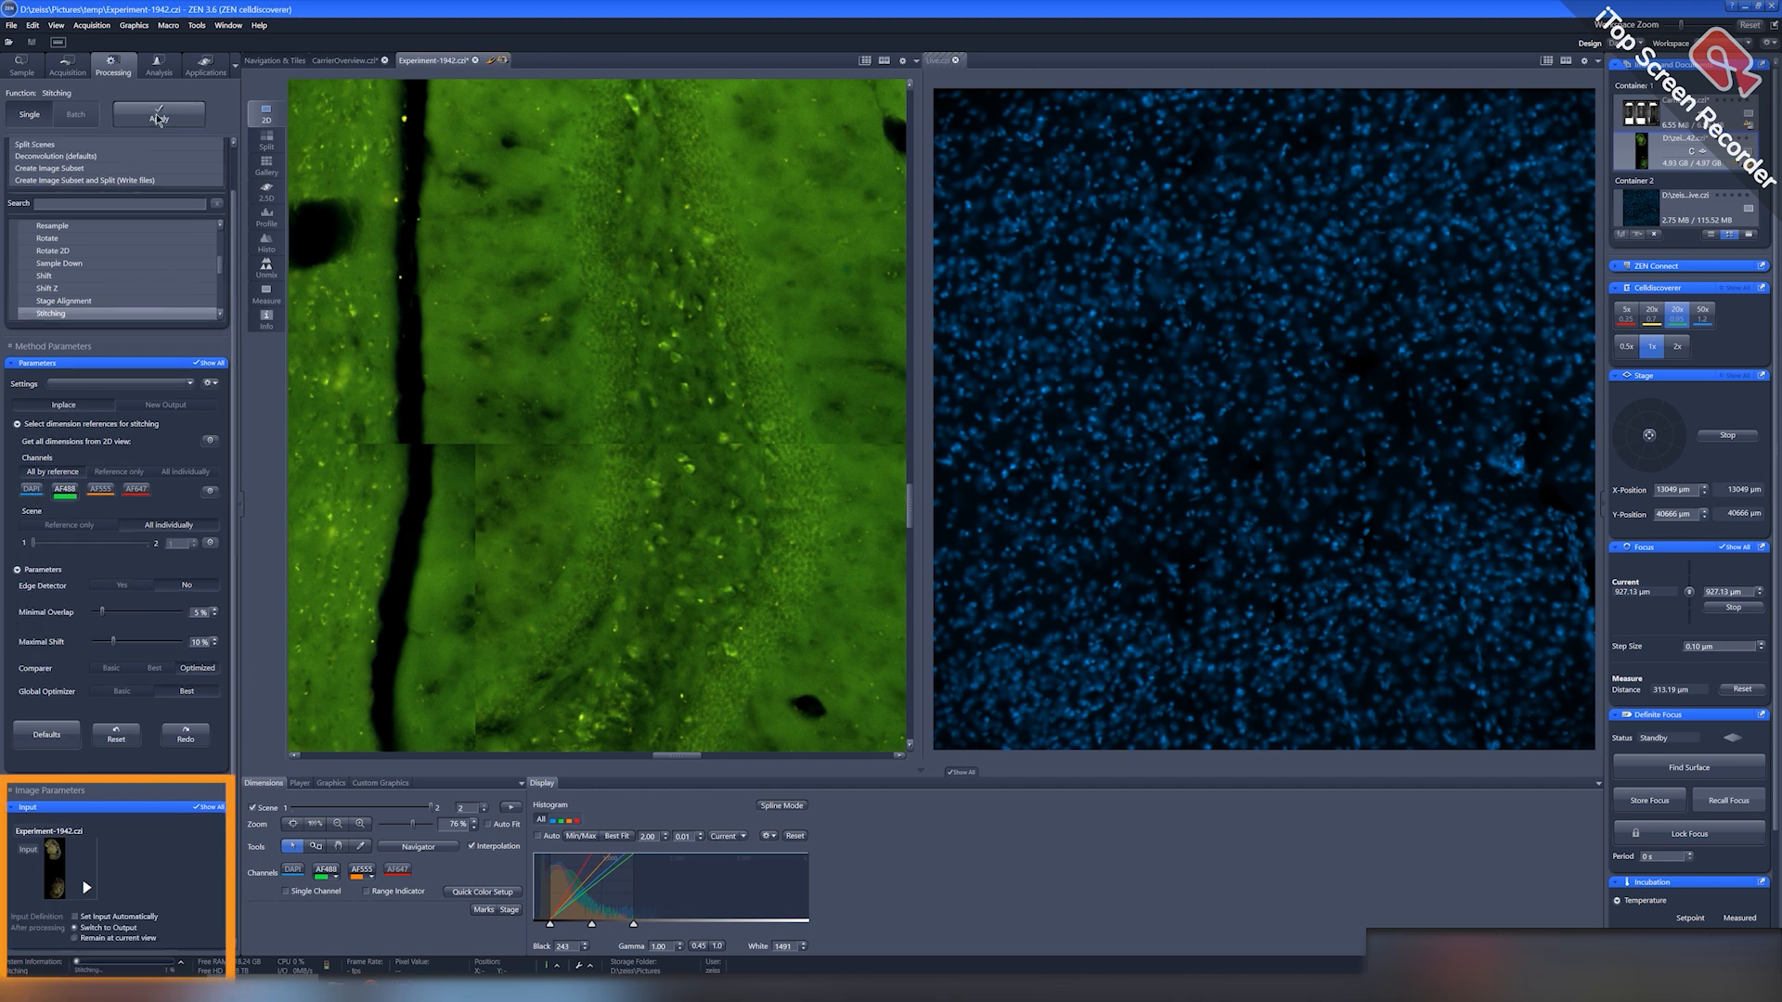
# Step: Review the stitched section with all channels shown, then begin saving it
pyautogui.click(159, 116)
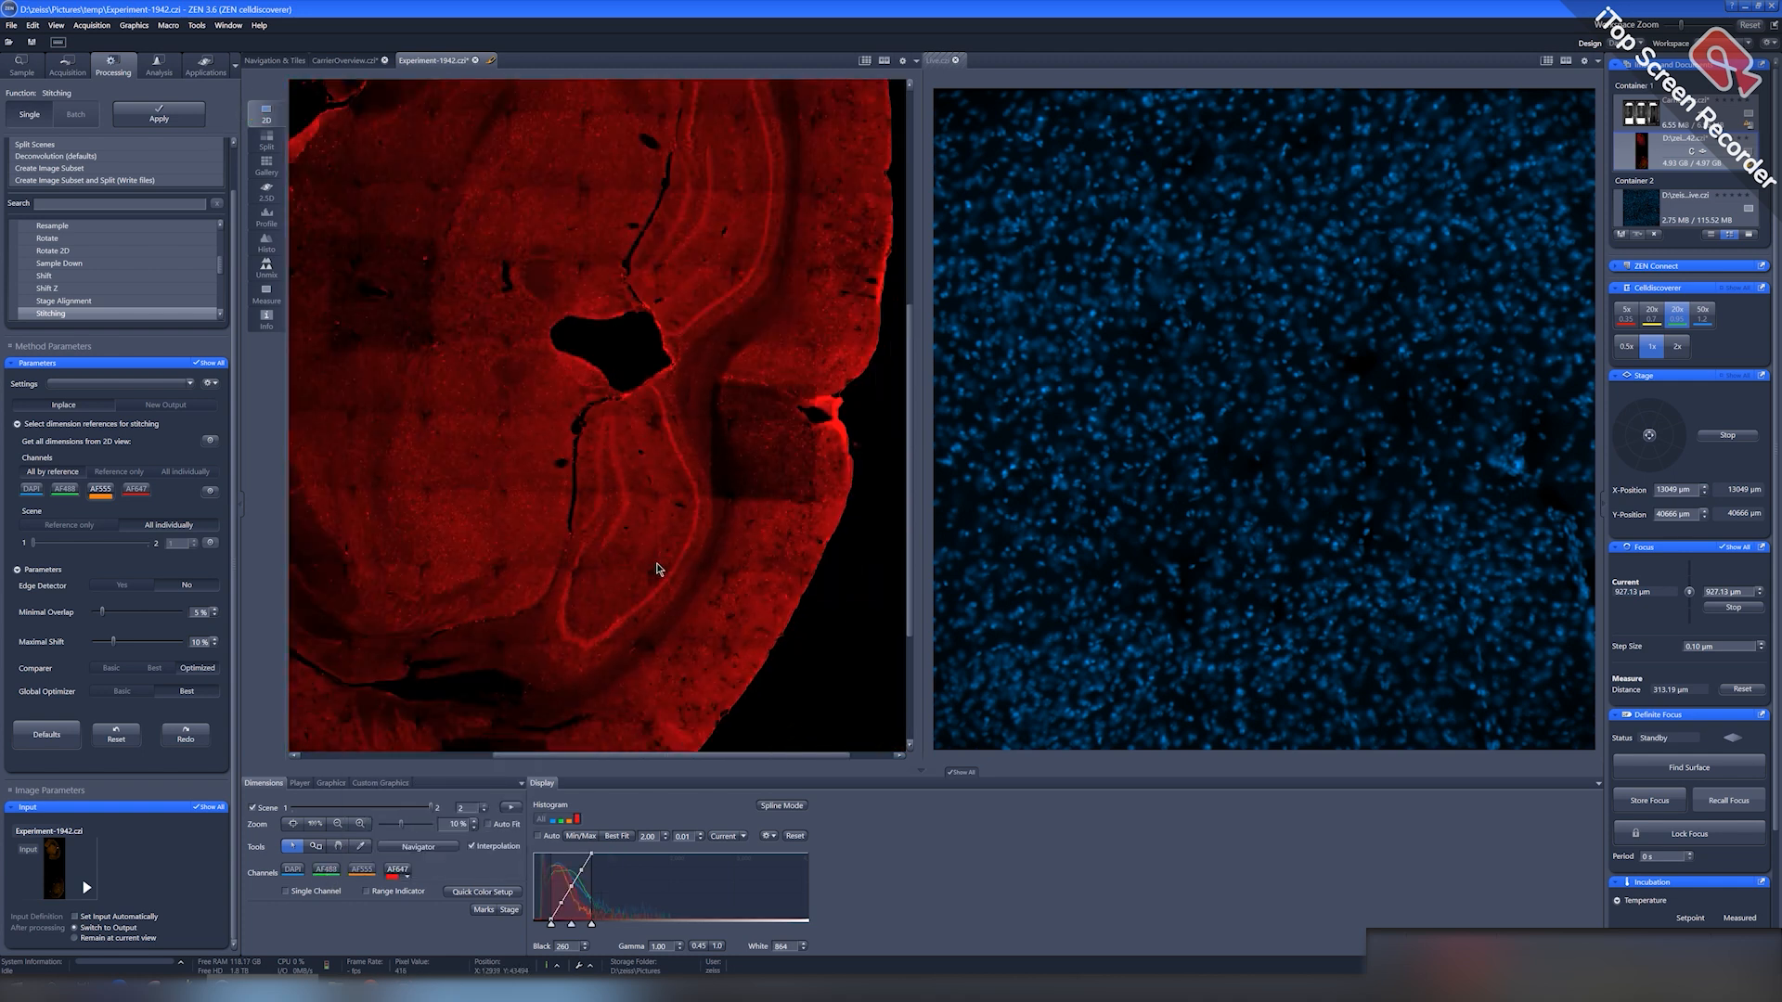
pyautogui.click(294, 869)
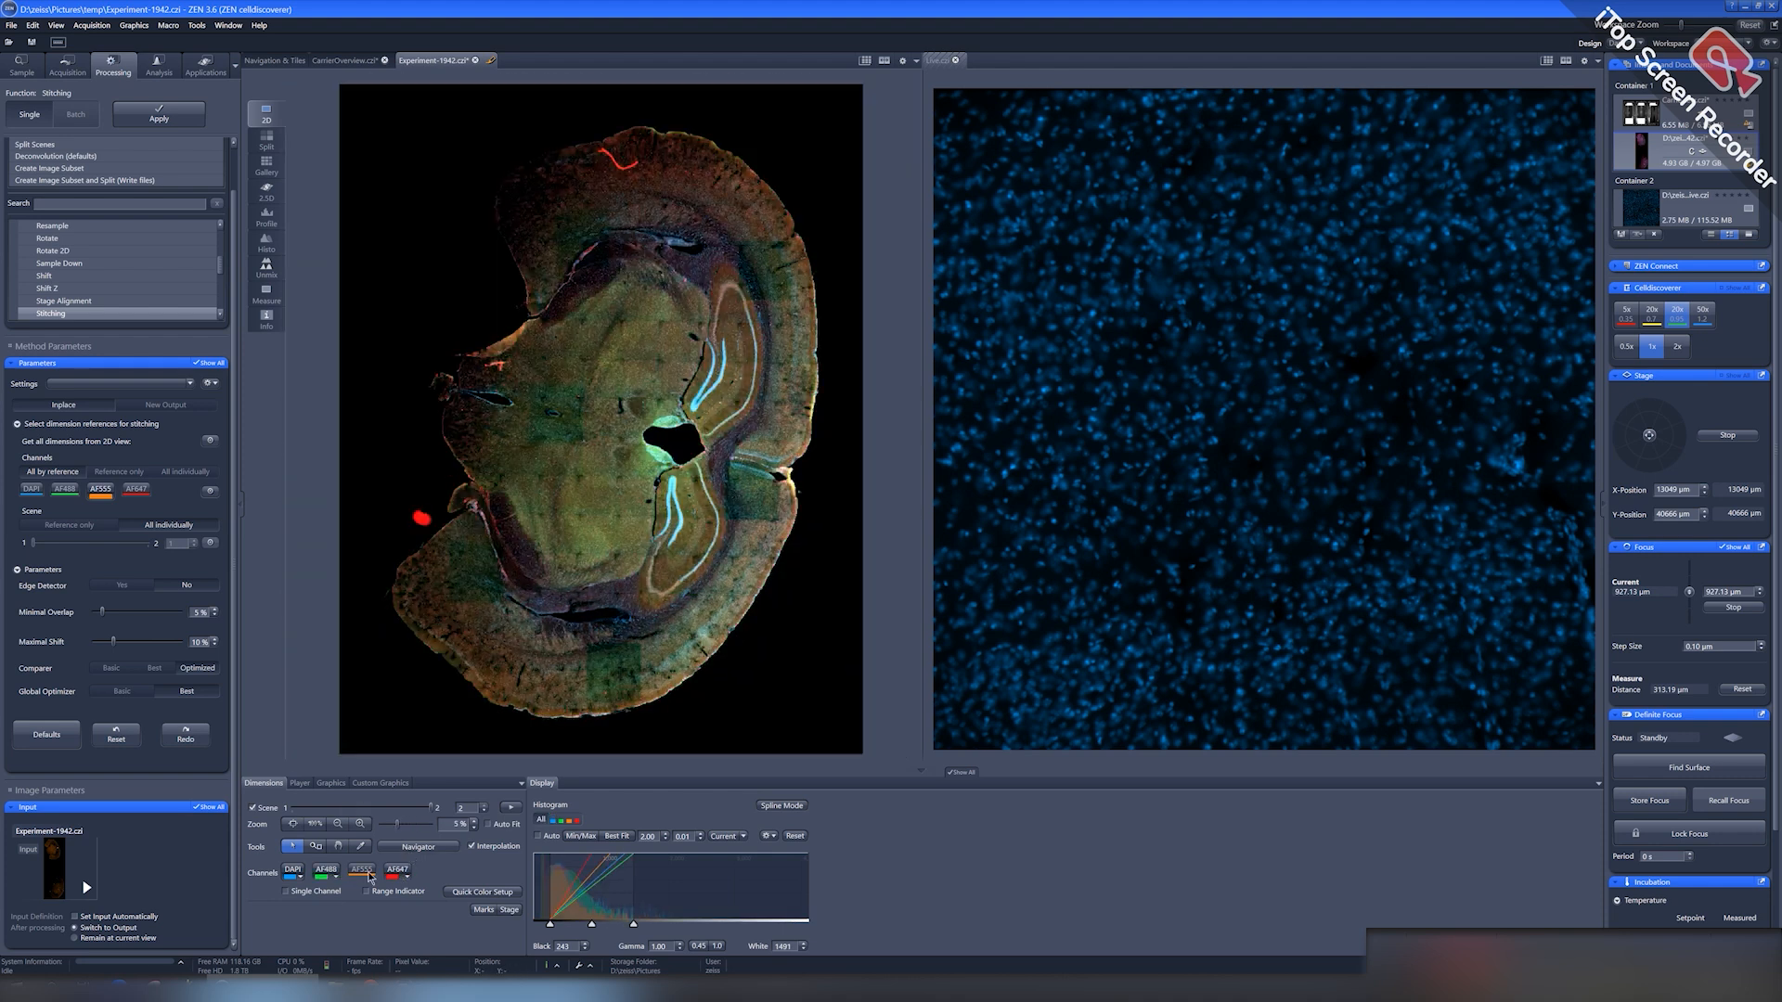
pyautogui.click(361, 876)
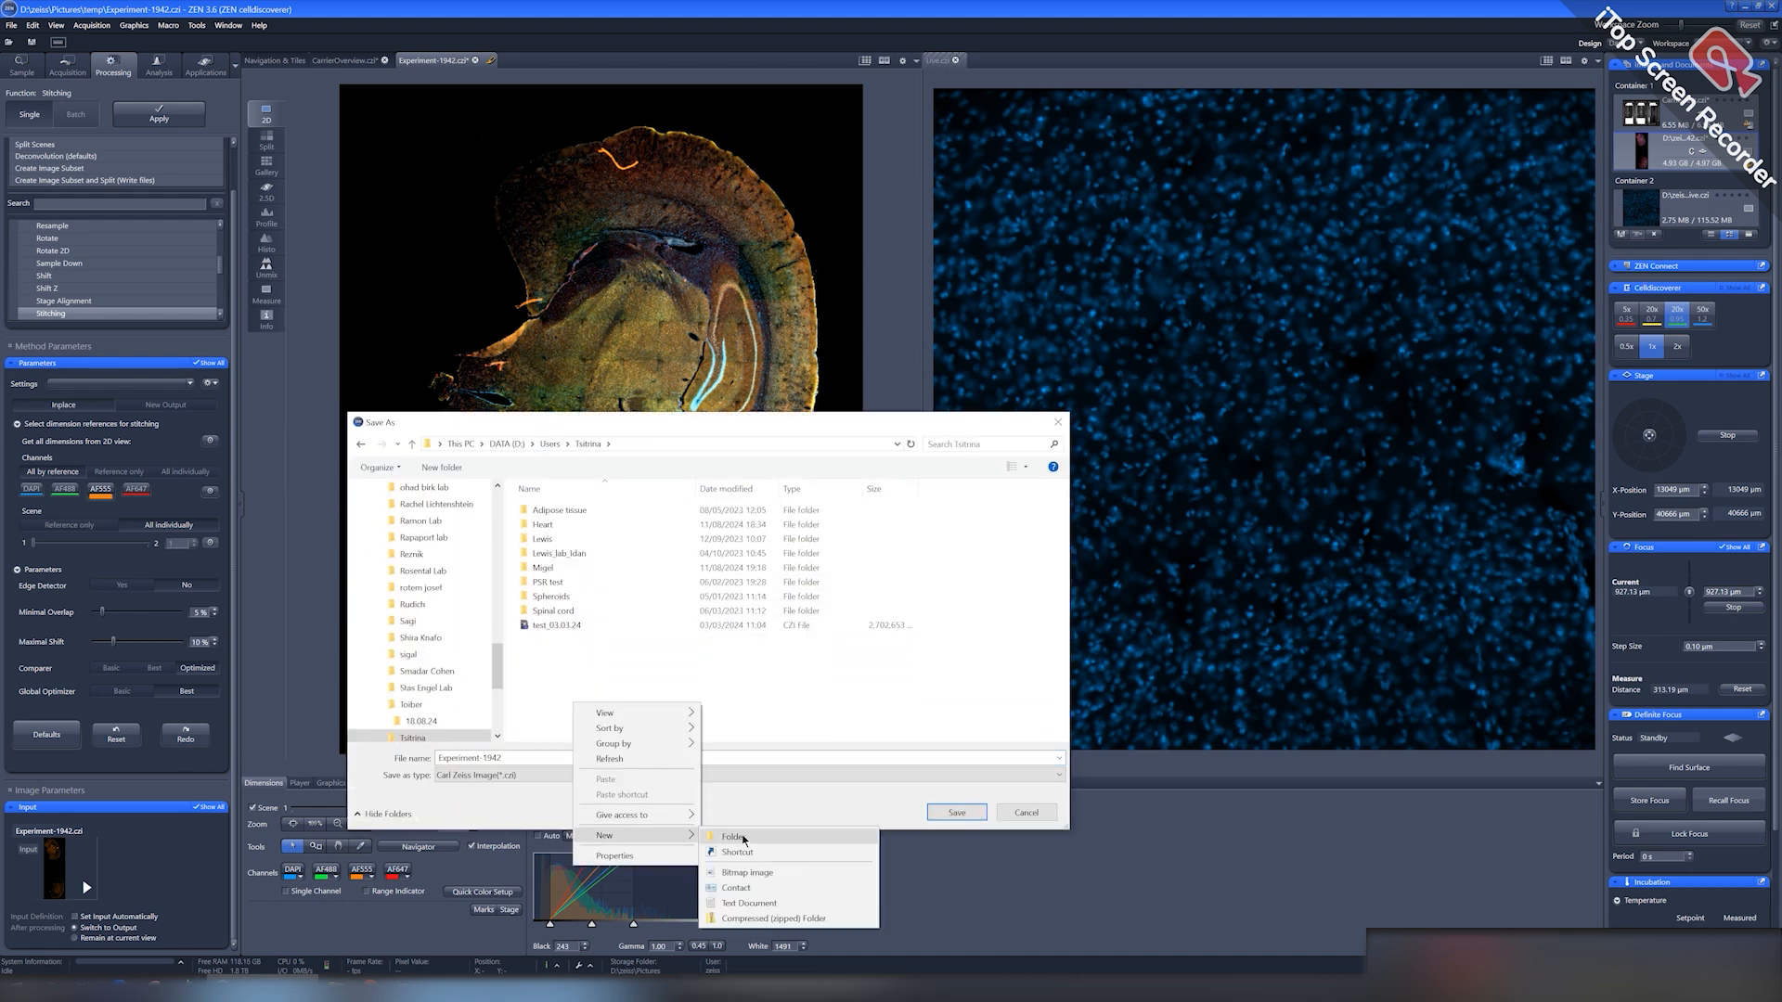
# Step: Create a new folder and save the panorama as sample 1.czi
pyautogui.click(734, 837)
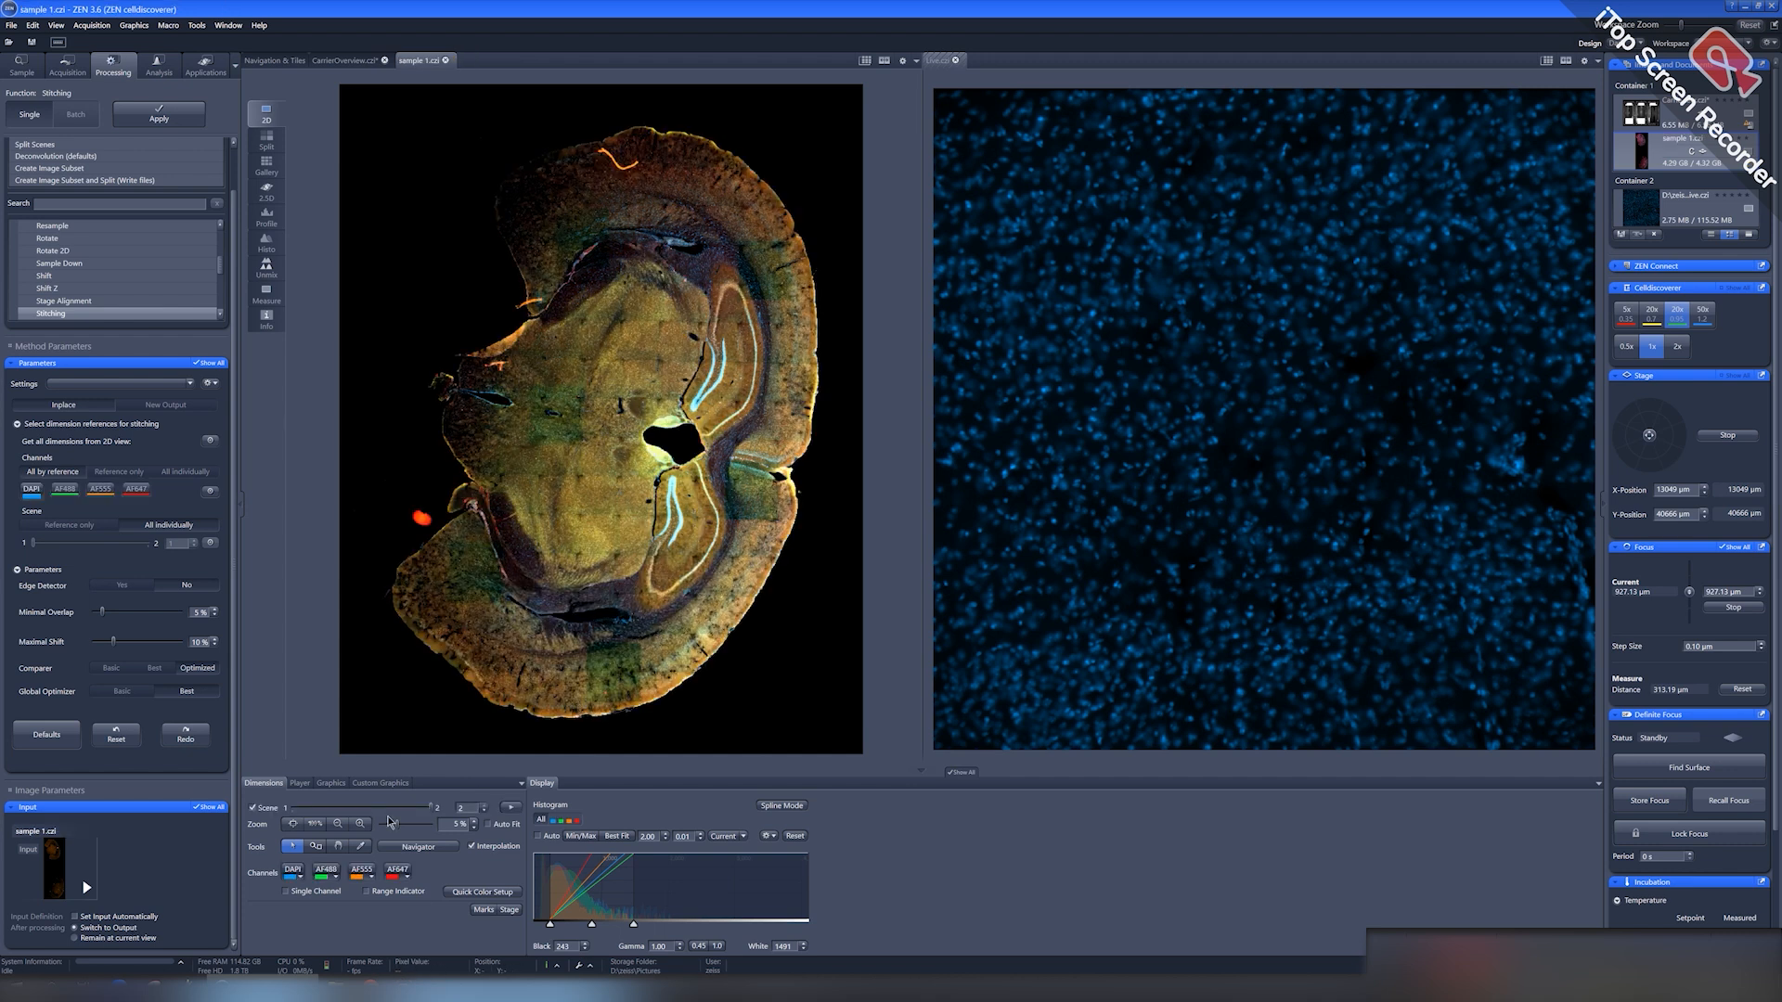
# Step: Show the two tile regions over the brain sections in Navigation & Tiles
pyautogui.click(67, 64)
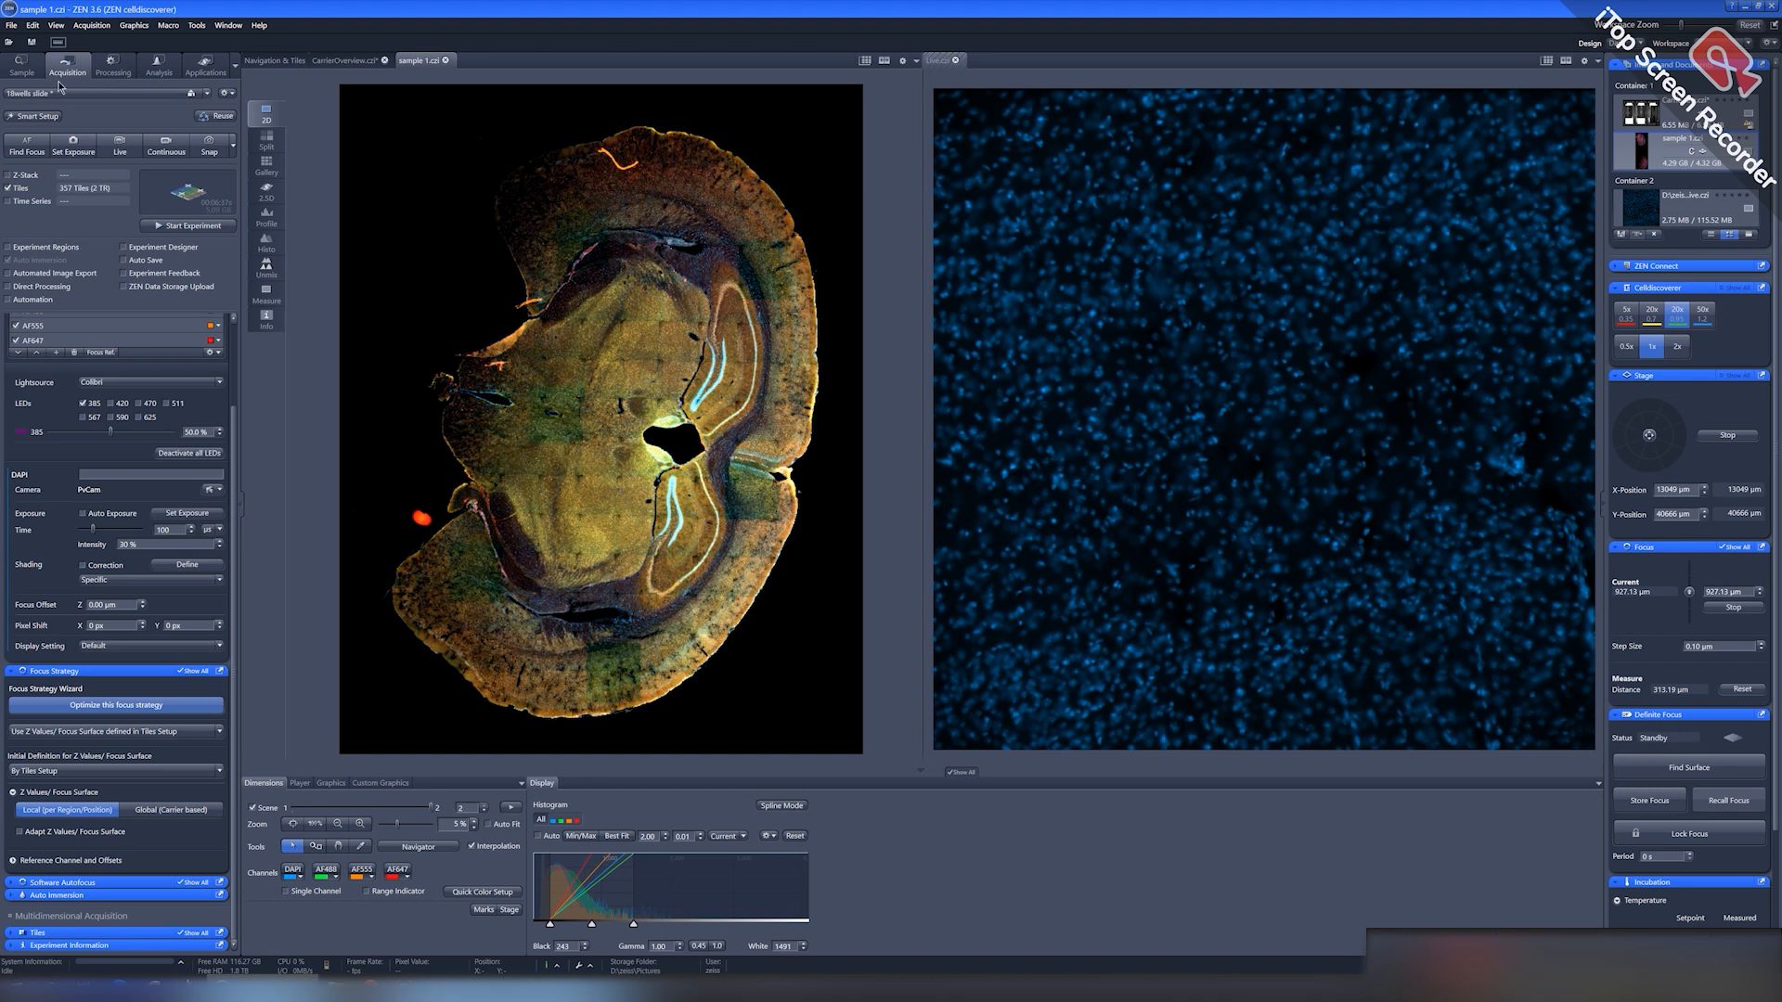
pyautogui.click(274, 60)
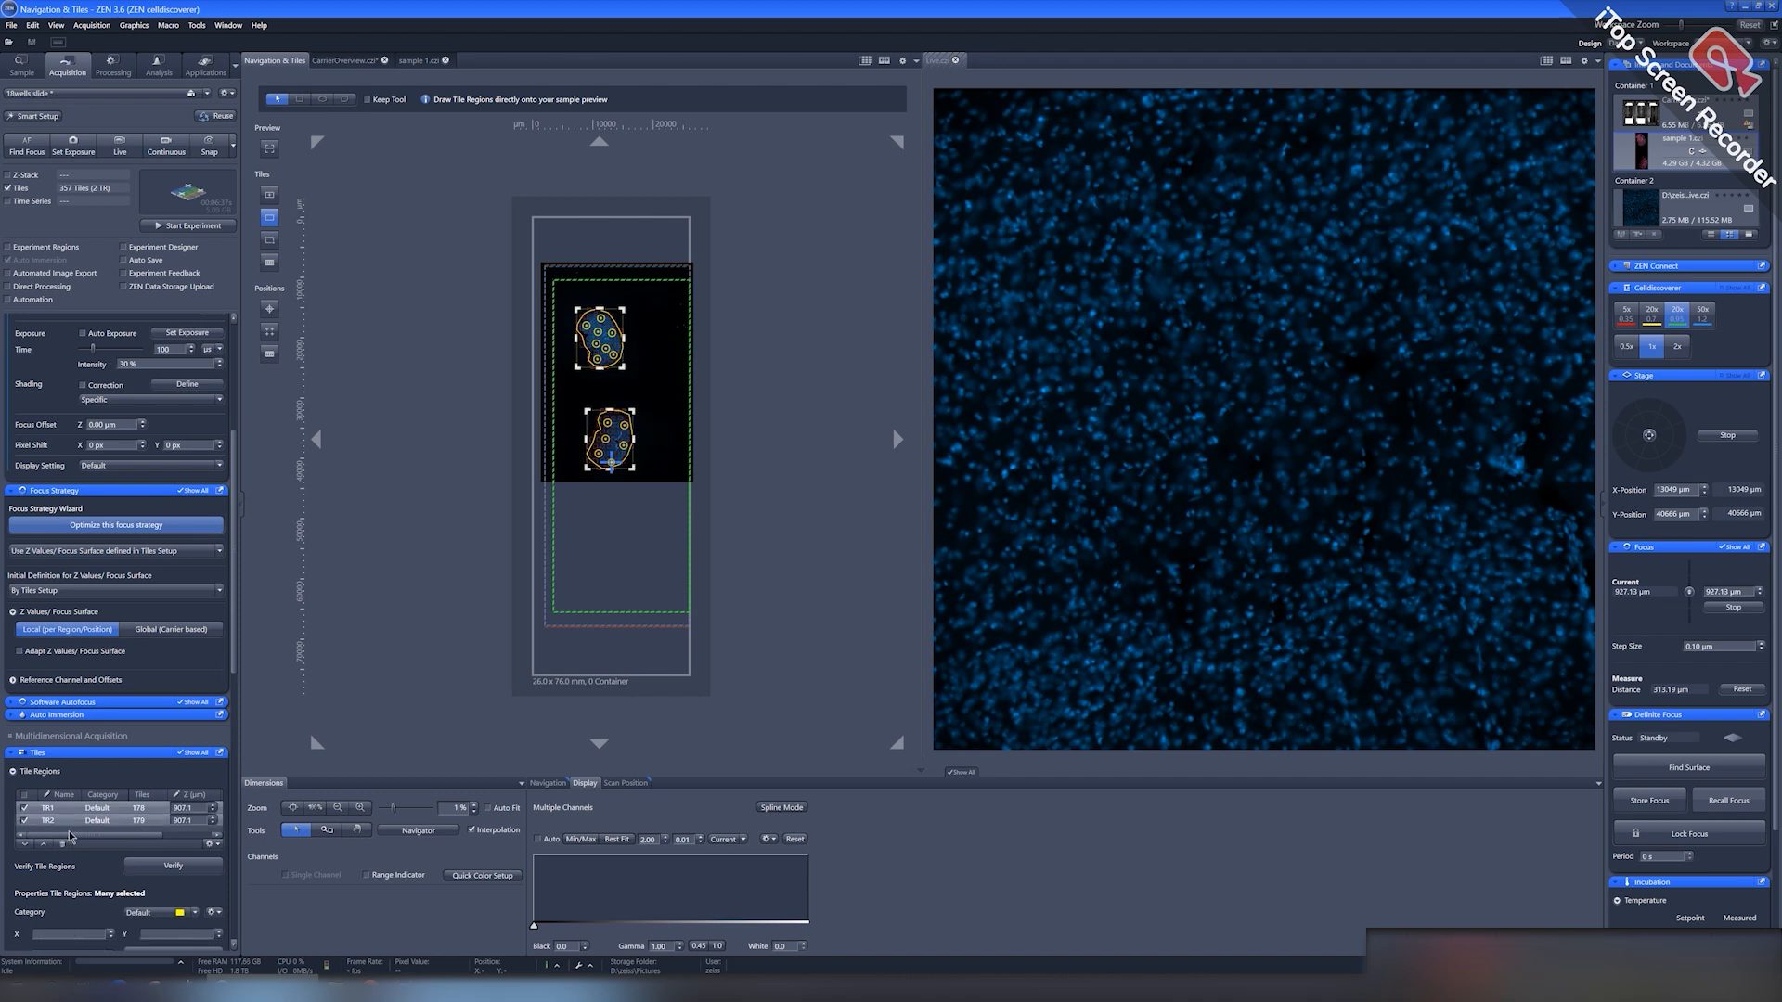
# Step: Delete all tile regions and show the CarrierOverview.czi slide image
pyautogui.click(624, 783)
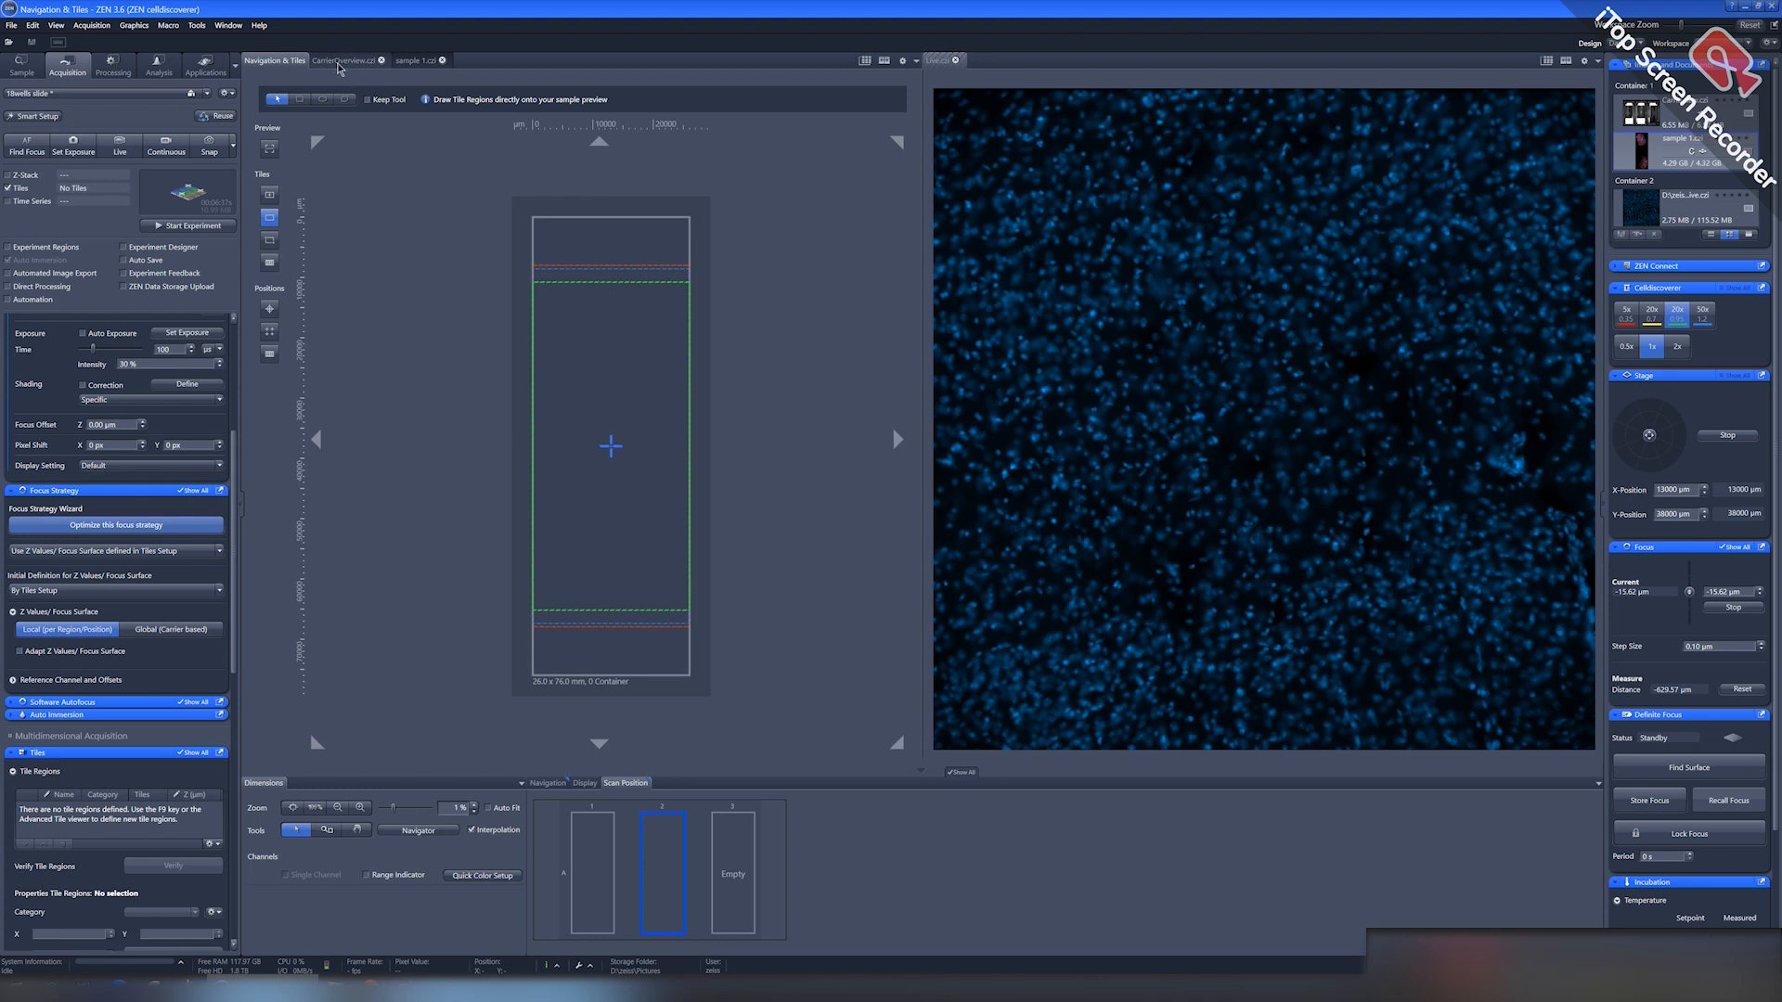
pyautogui.click(340, 60)
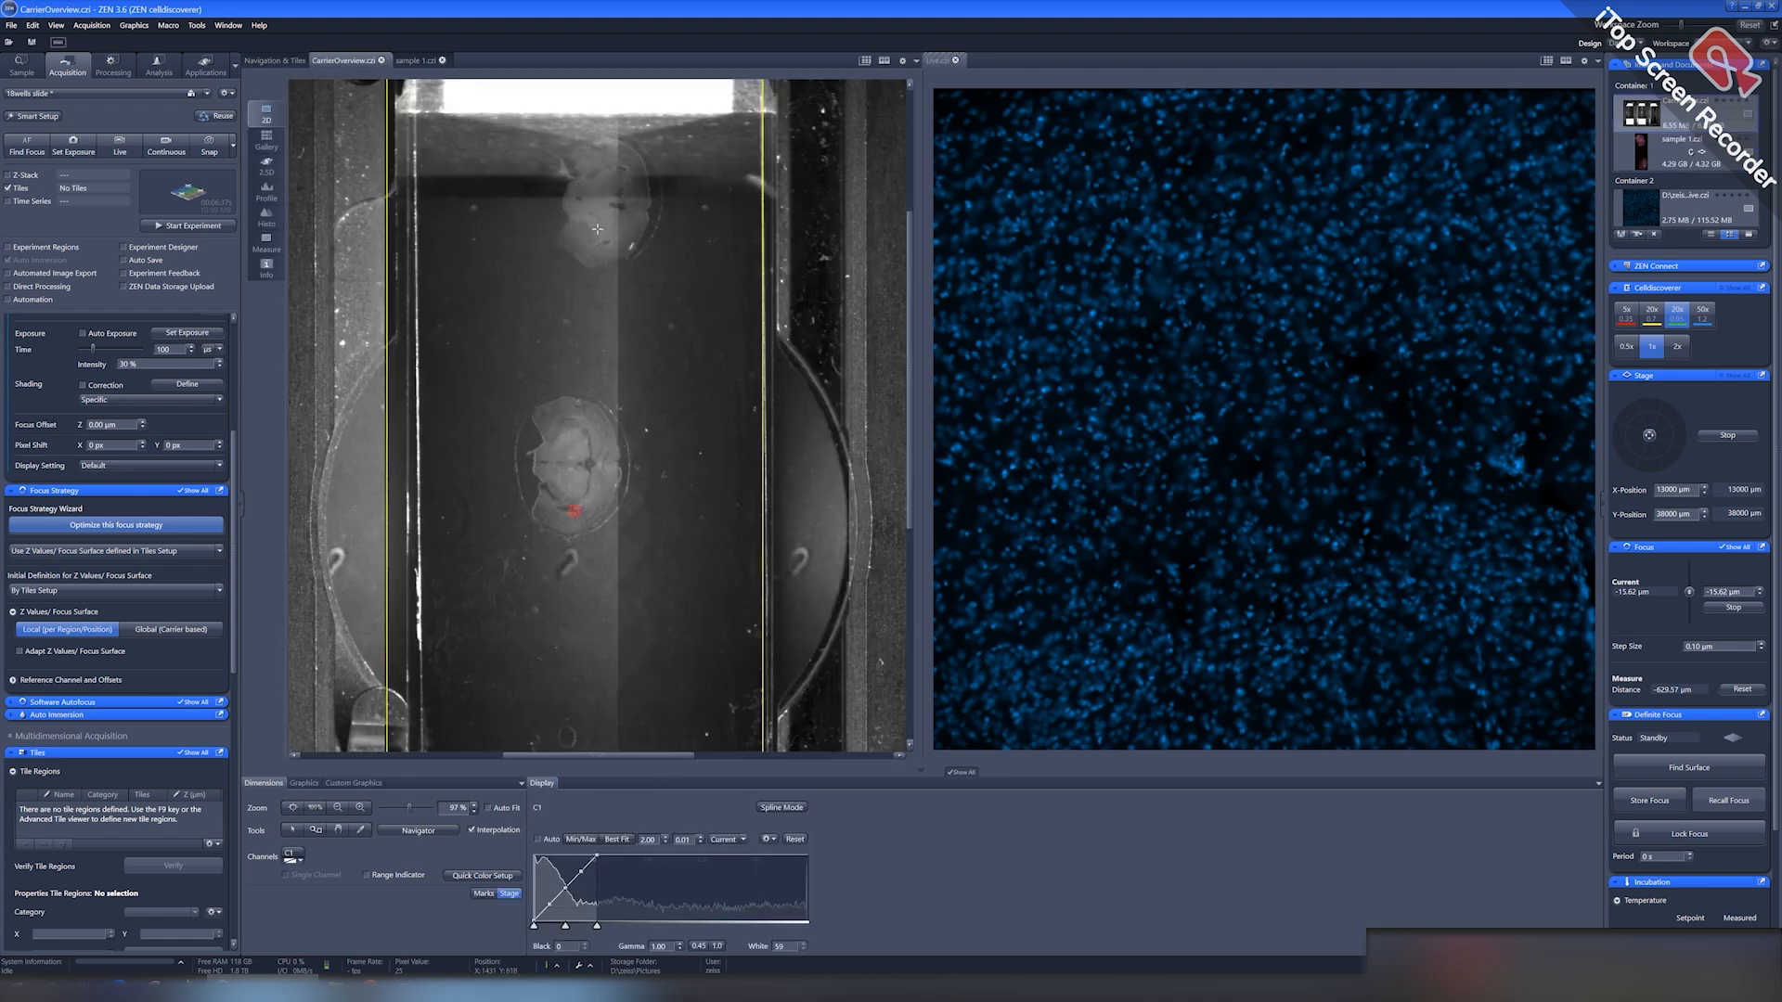